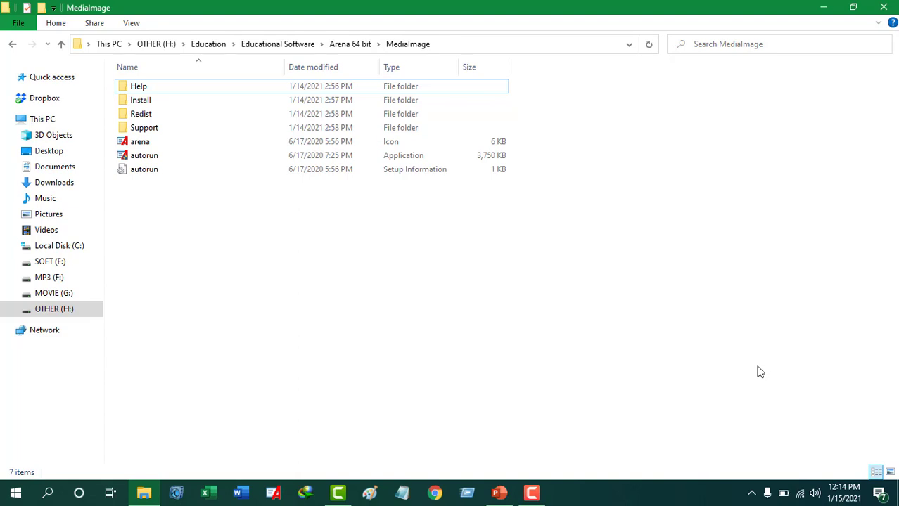
mouse_move(623, 355)
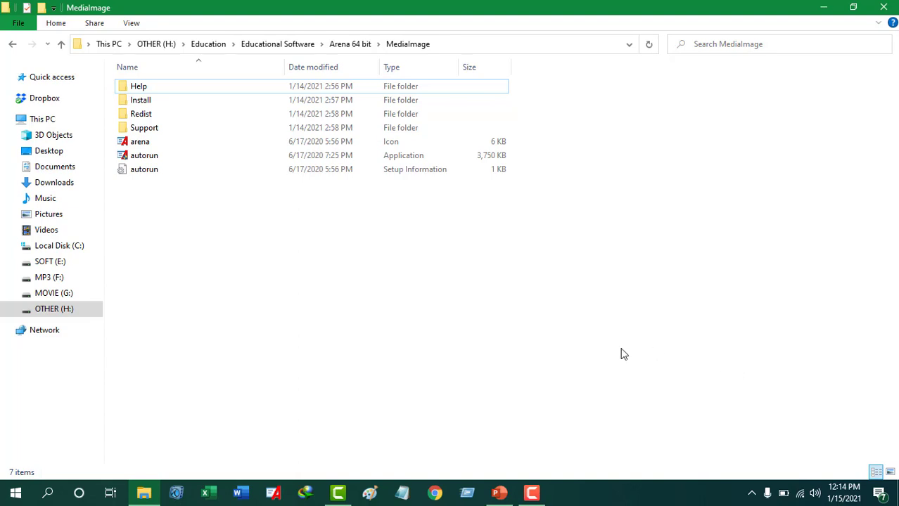
mouse_move(411, 335)
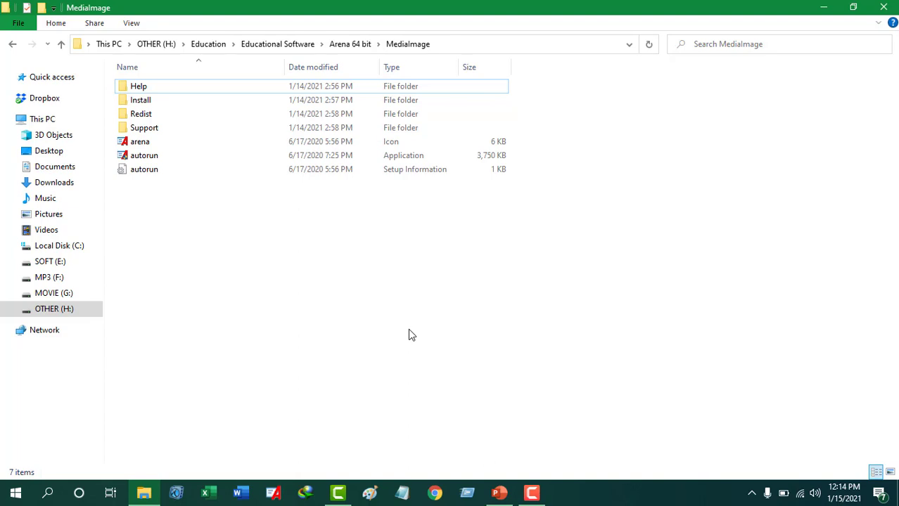
mouse_move(228, 275)
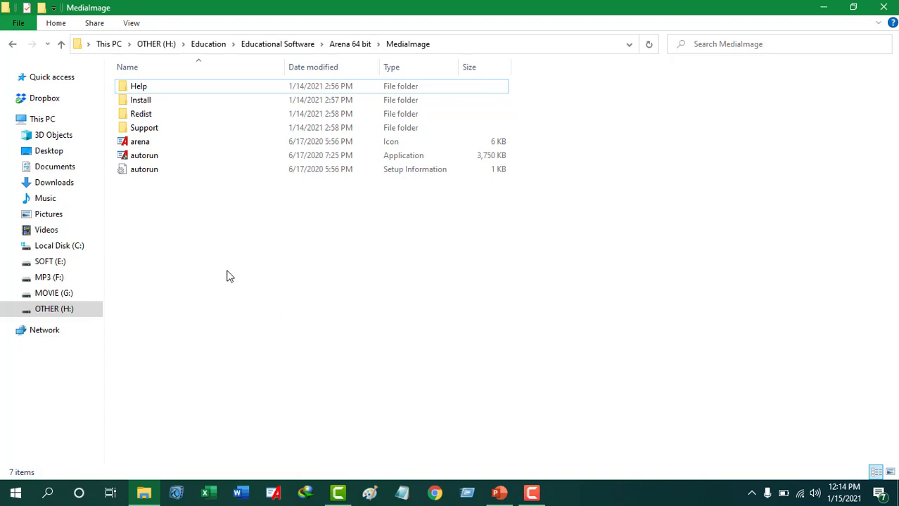
mouse_move(246, 276)
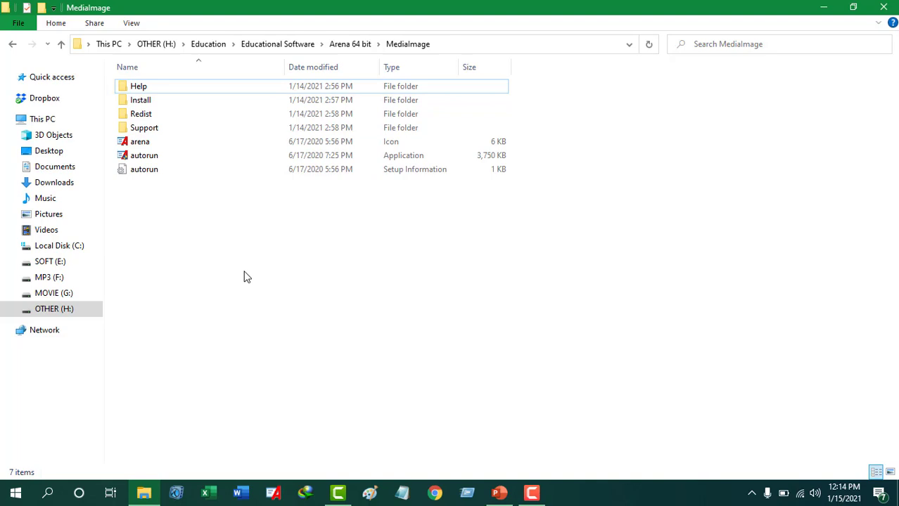
Select the autorun application in the Arena 64 bit MediaImage folder on drive H
left_click(145, 155)
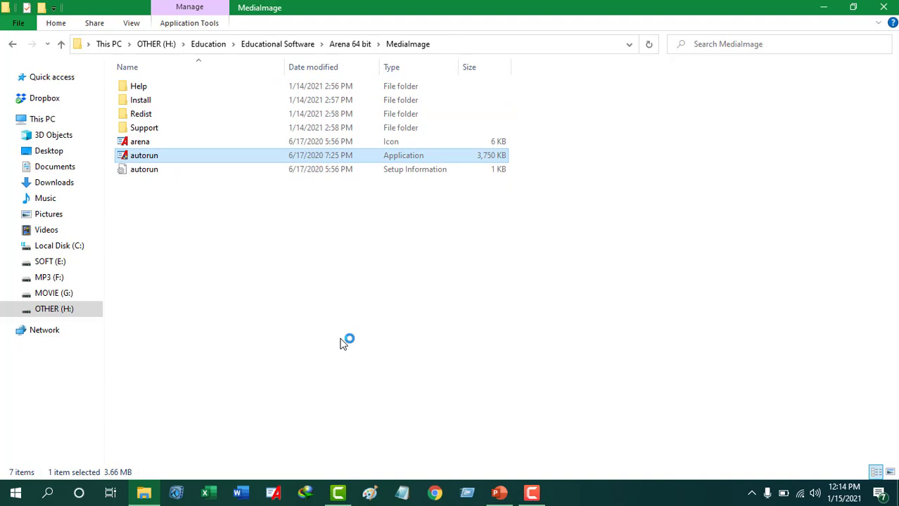
Launch autorun.exe to bring up the Welcome to Arena installation options window
double_click(145, 155)
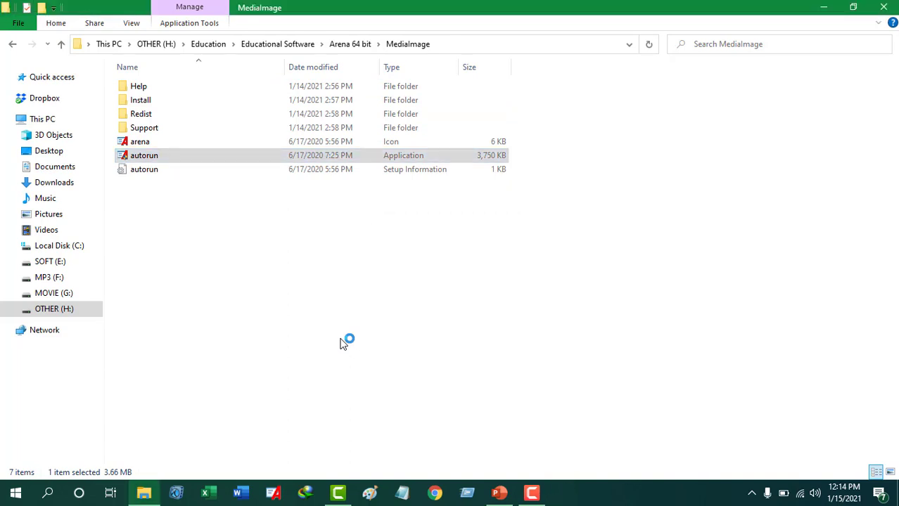
double_click(144, 155)
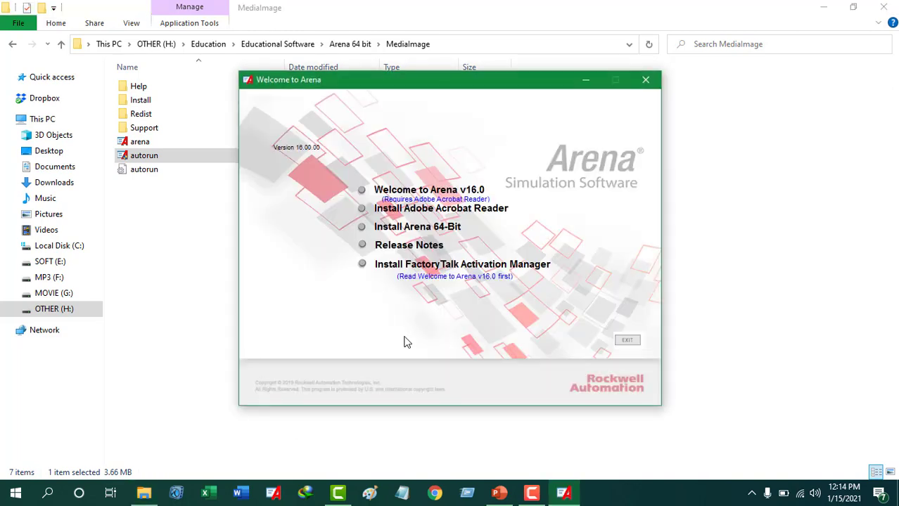
mouse_move(536, 319)
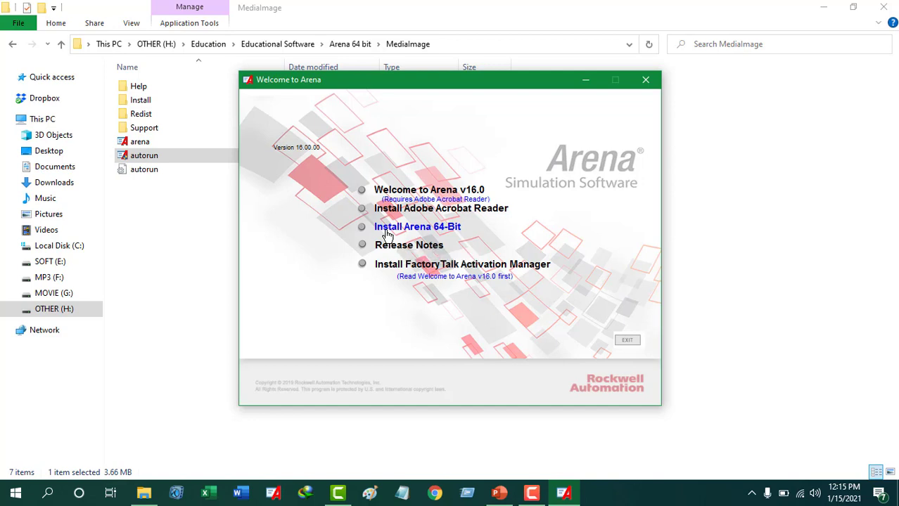
left_click(417, 227)
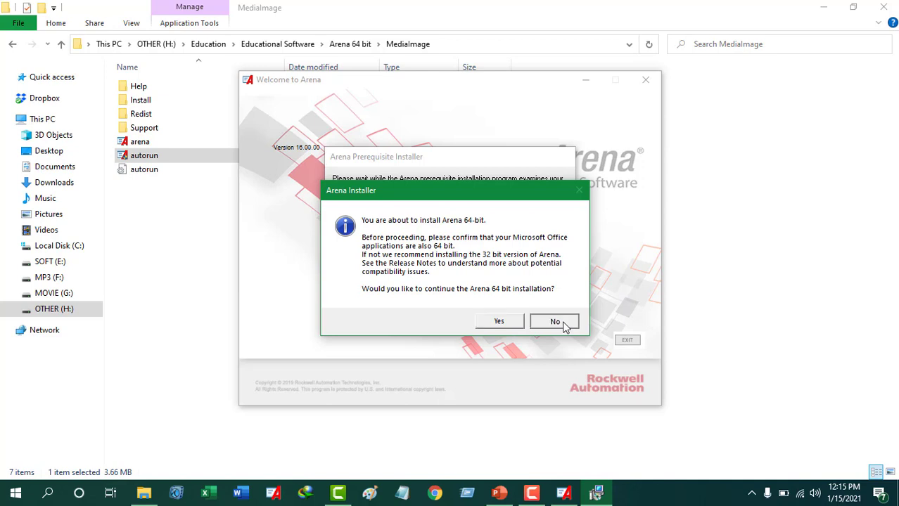
left_click(554, 321)
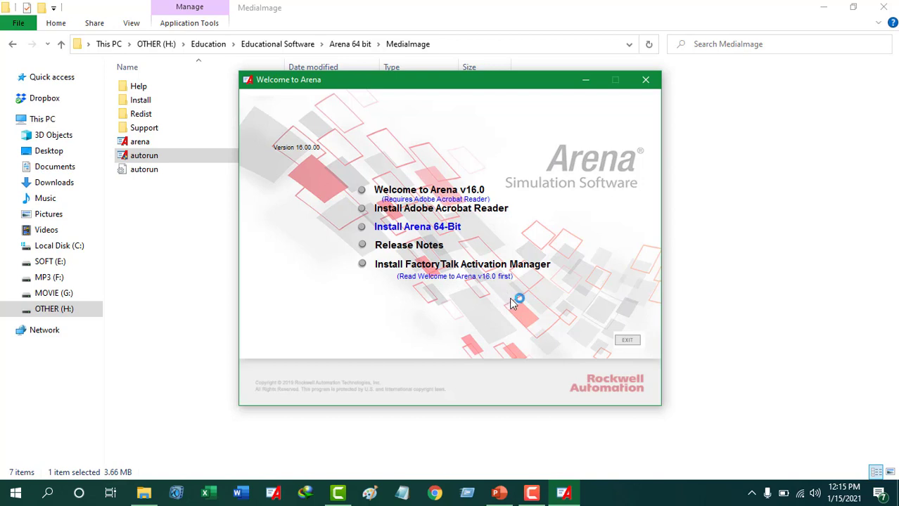
mouse_move(566, 316)
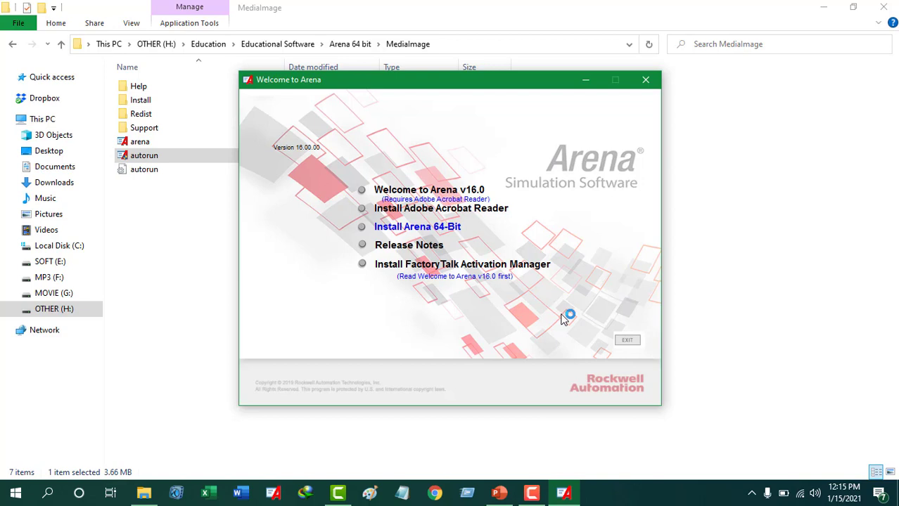
mouse_move(626, 339)
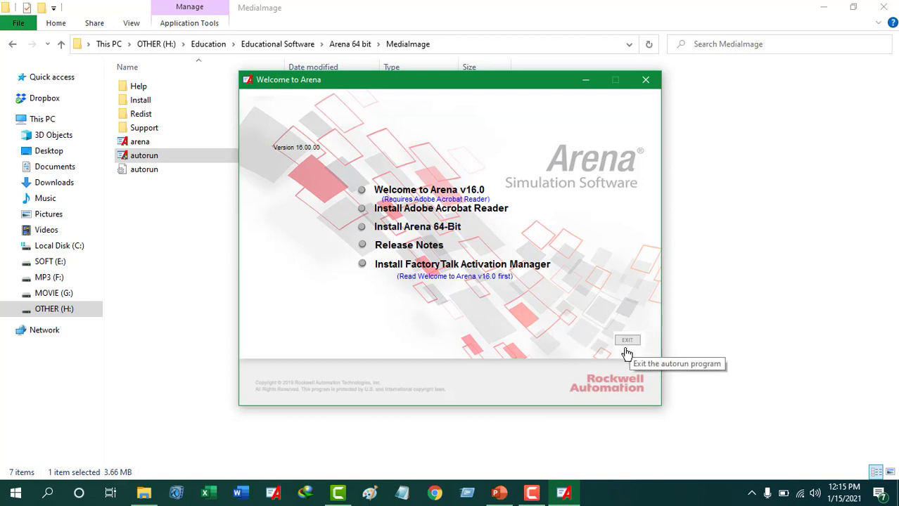
Exit the Welcome to Arena window, leaving the desktop with the Arena shortcut
left_click(626, 339)
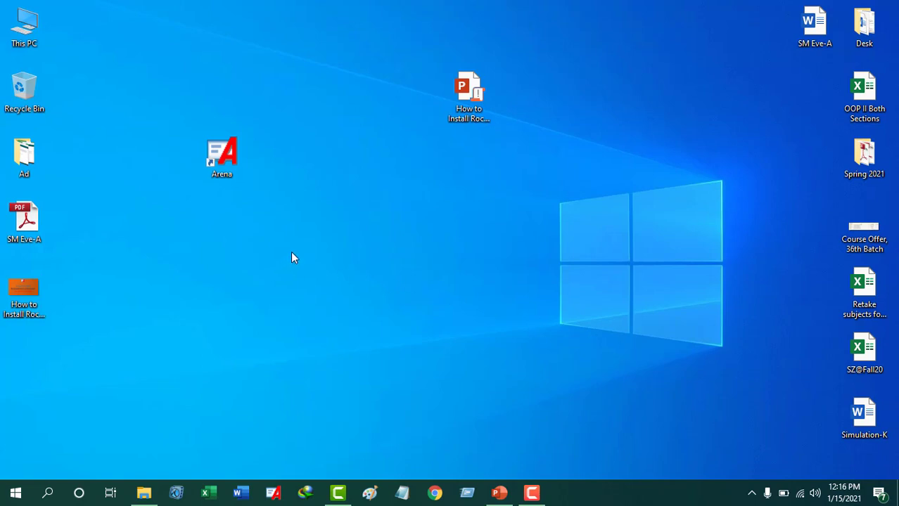
mouse_move(236, 205)
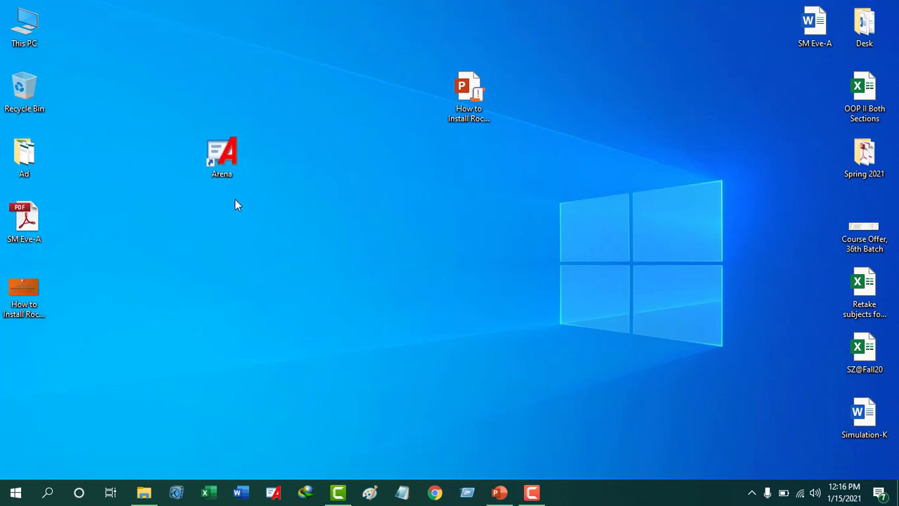
mouse_move(242, 209)
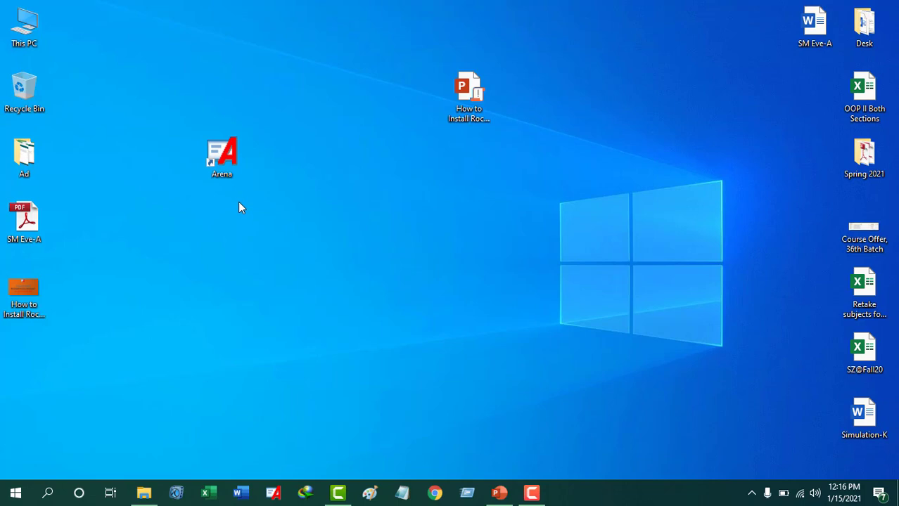
mouse_move(253, 213)
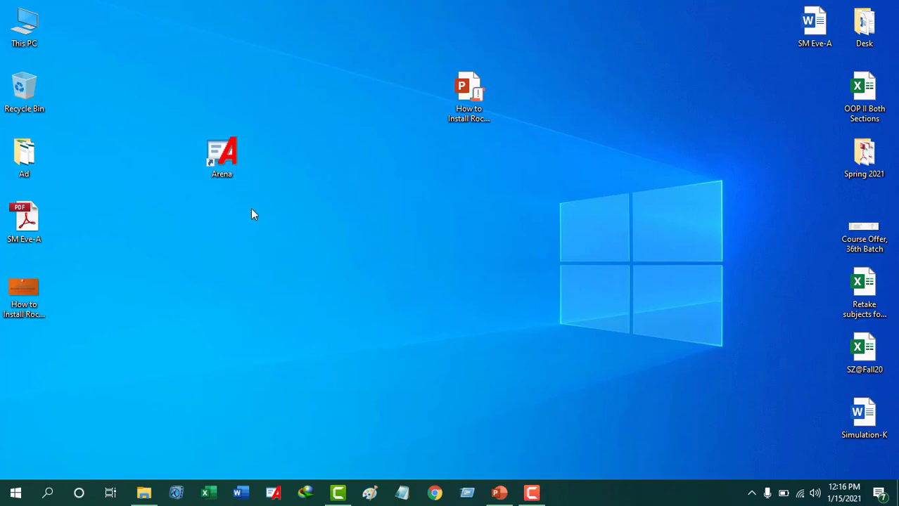